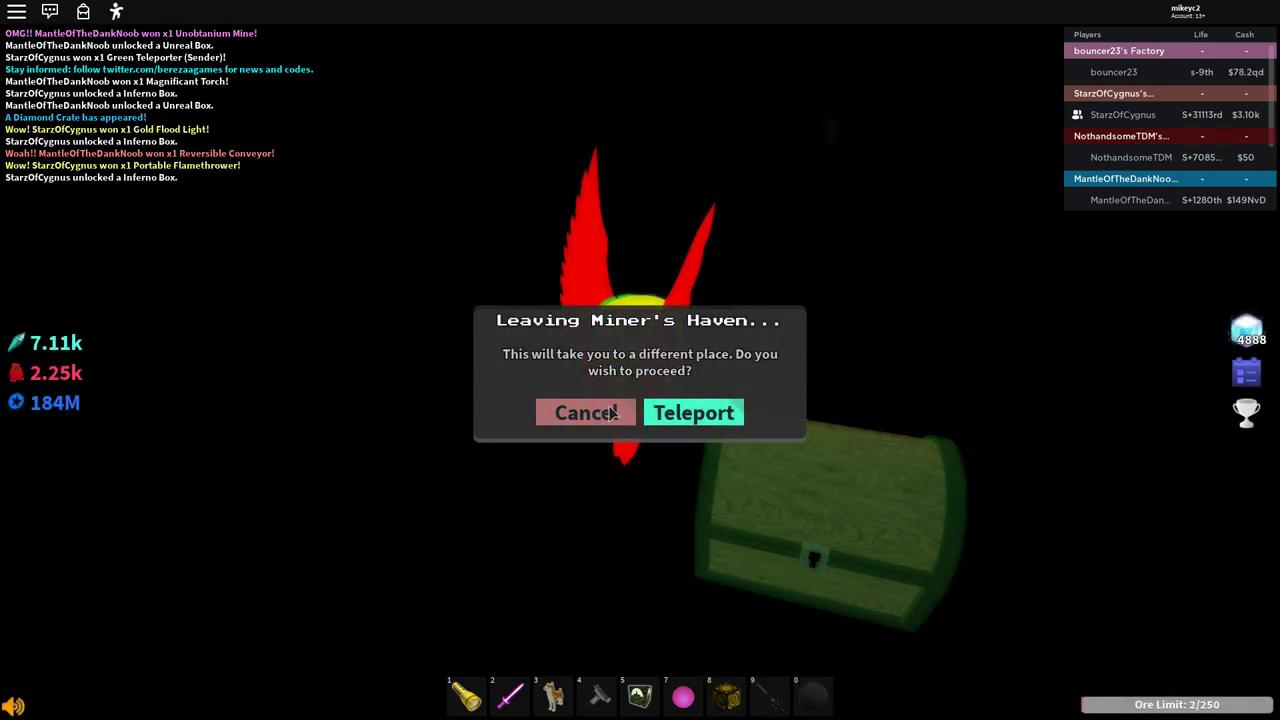
- Confirm the Teleport in the 'Leaving Miner's Haven...' dialog to enter The Void
left_click(584, 412)
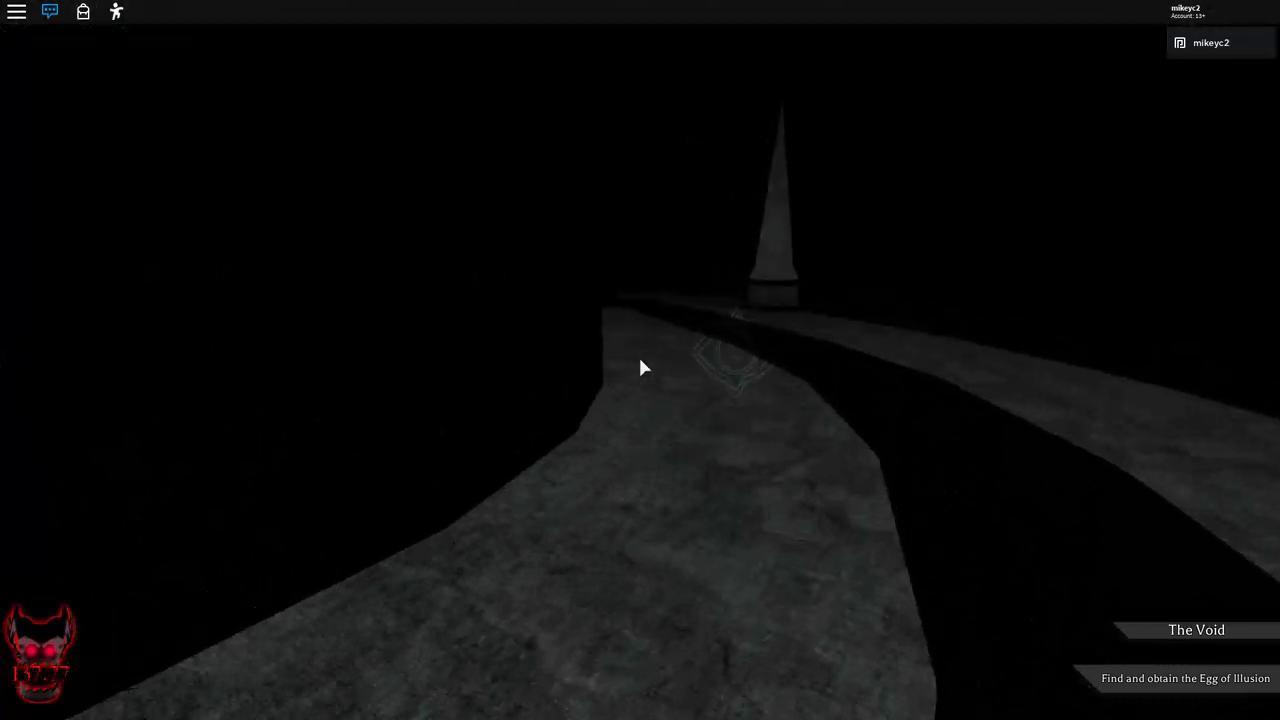
mouse_move(640, 368)
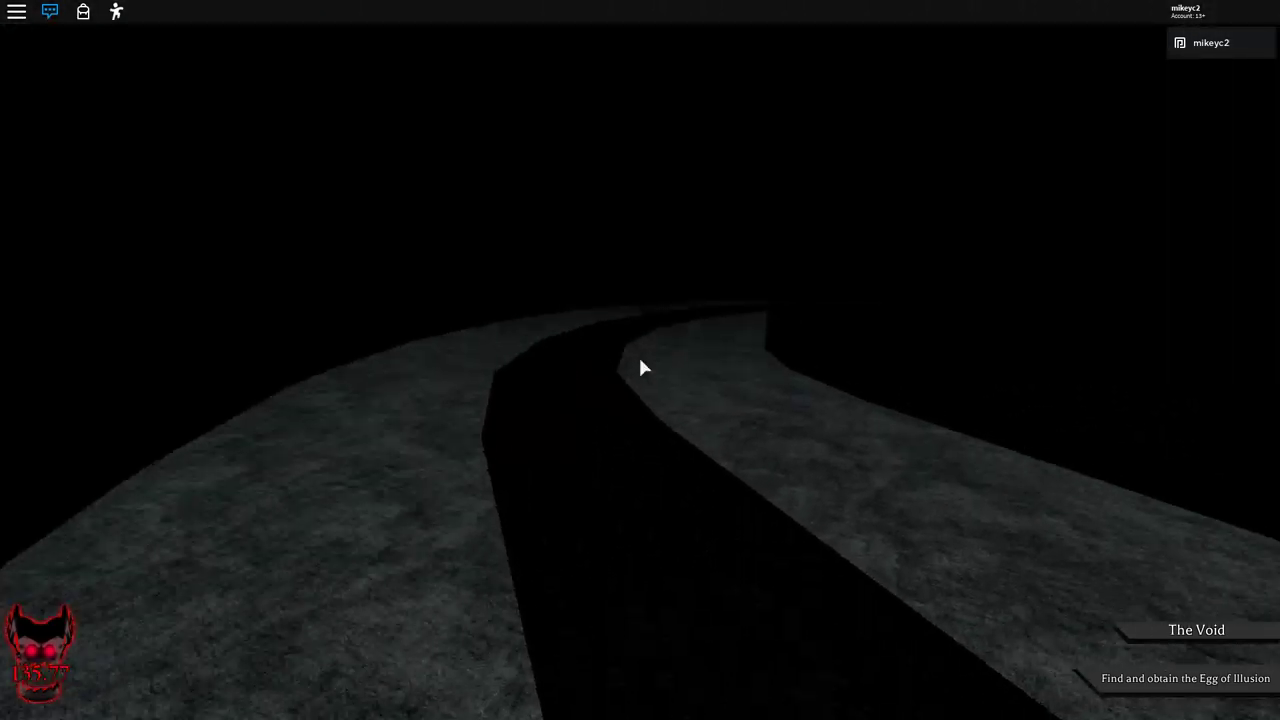
- Walk forward along the winding dark stone path until it opens onto the stone pillars
key("w")
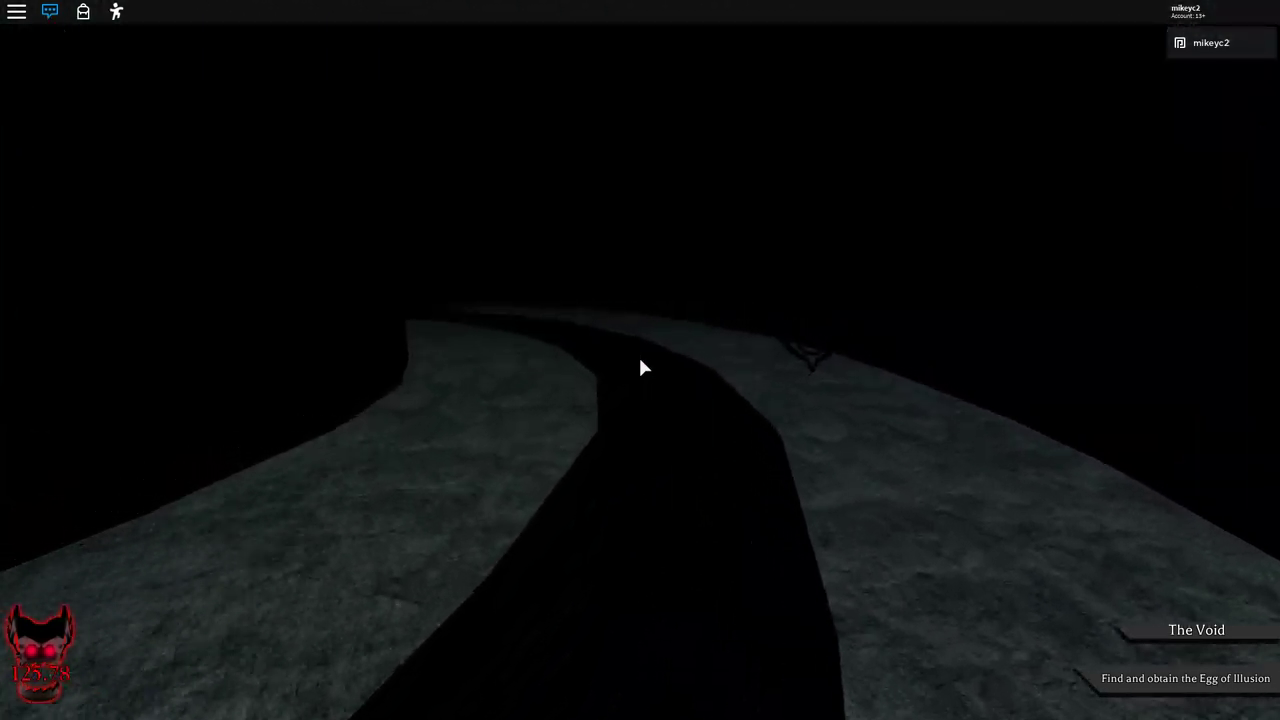
key("w")
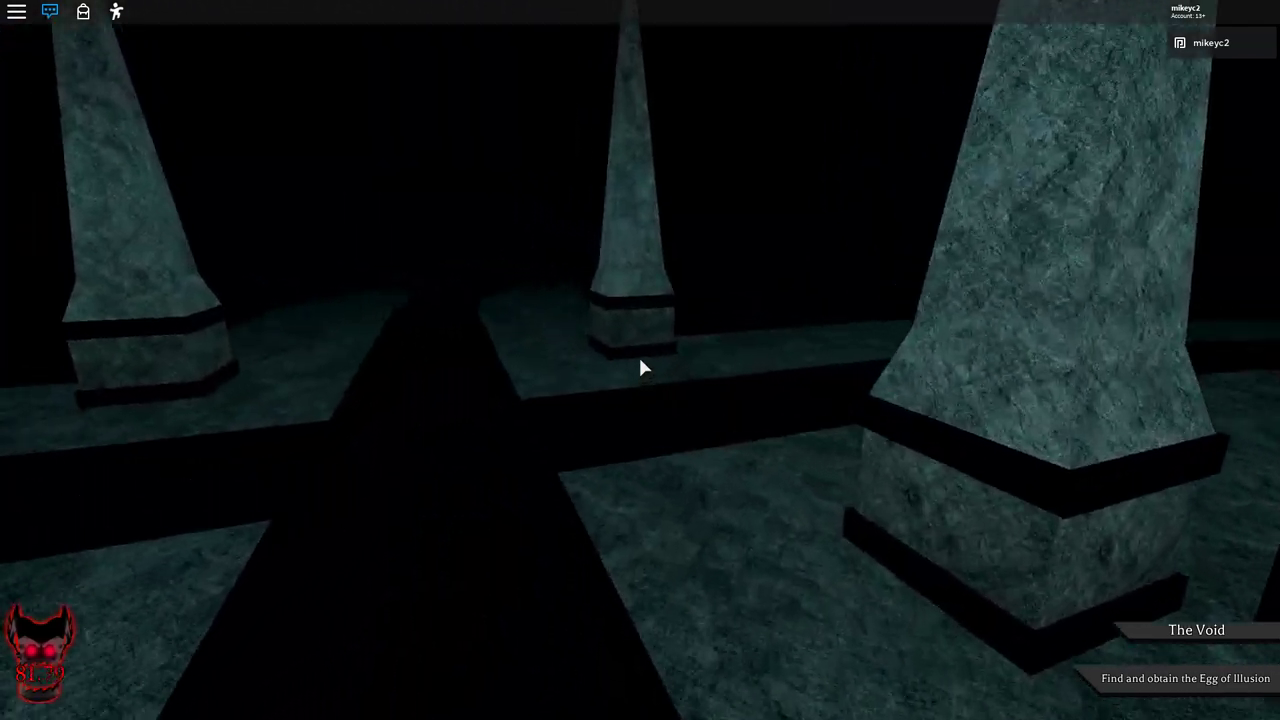
mouse_move(640, 368)
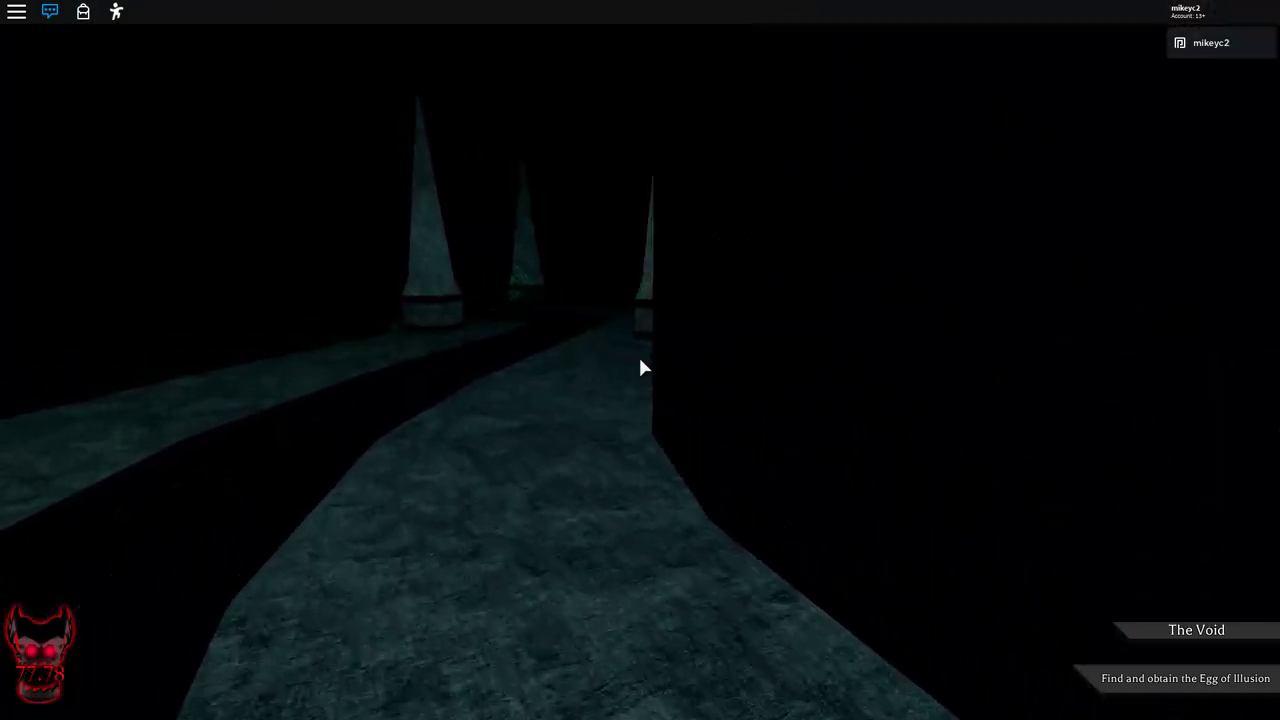
- Pass the pillar junction and take the right-hand turn onto the next curving path
key("w")
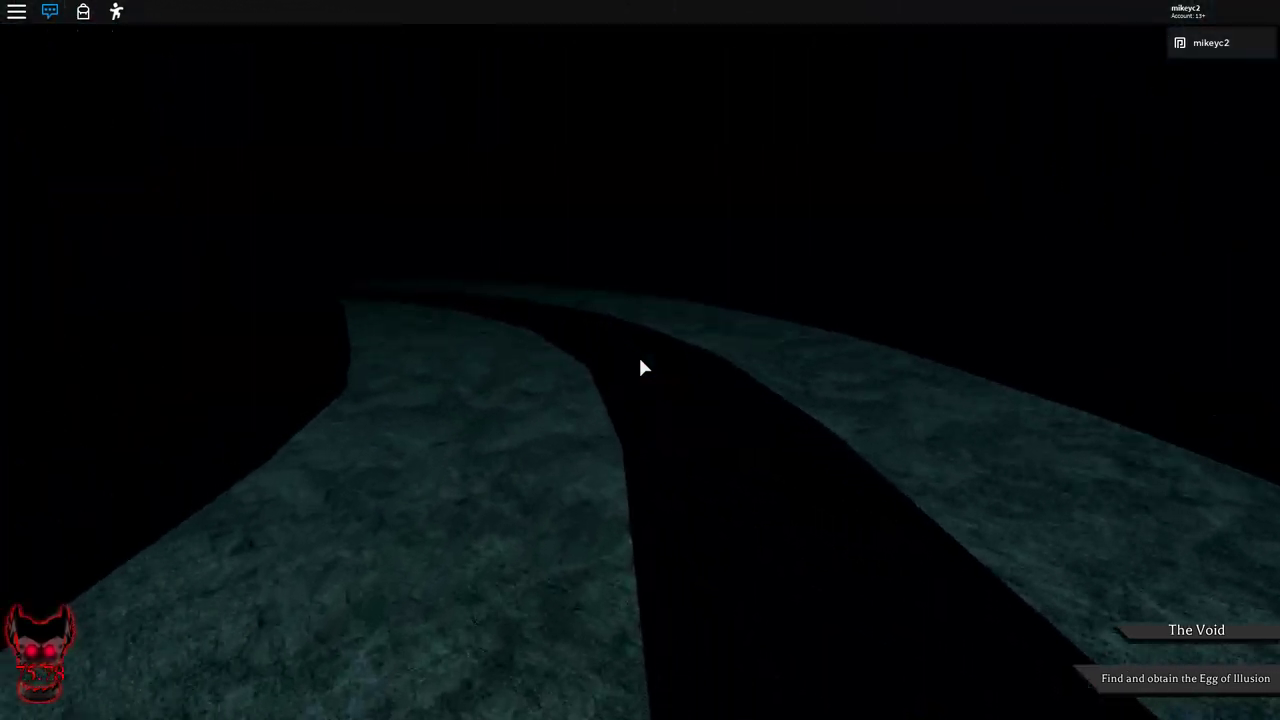